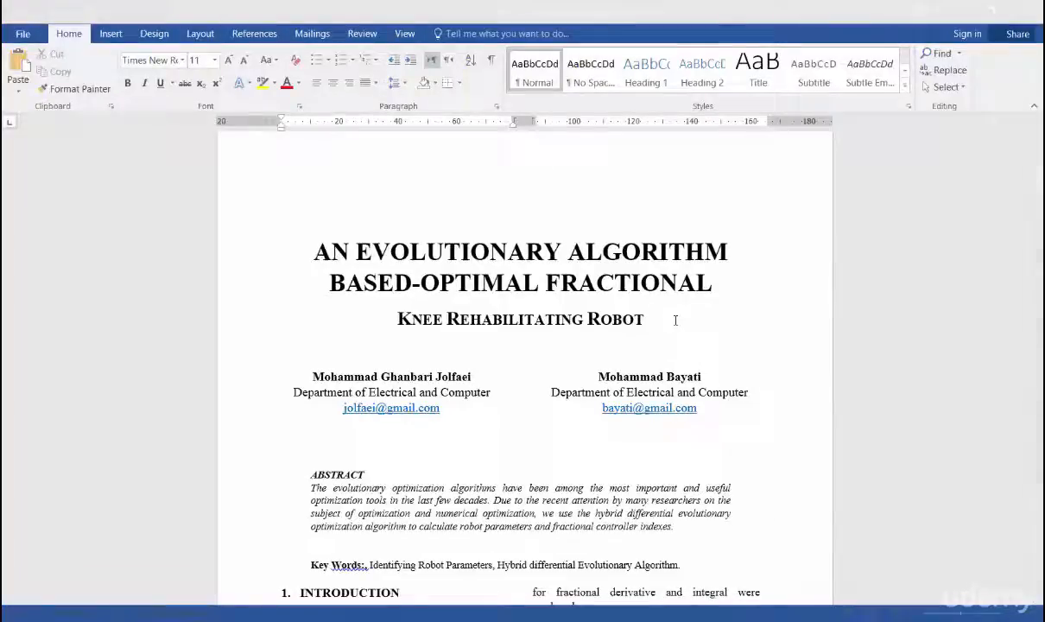
Insert footnote 1 right after the HVDC abbreviation via References > Insert Footnote
scroll("down", 3)
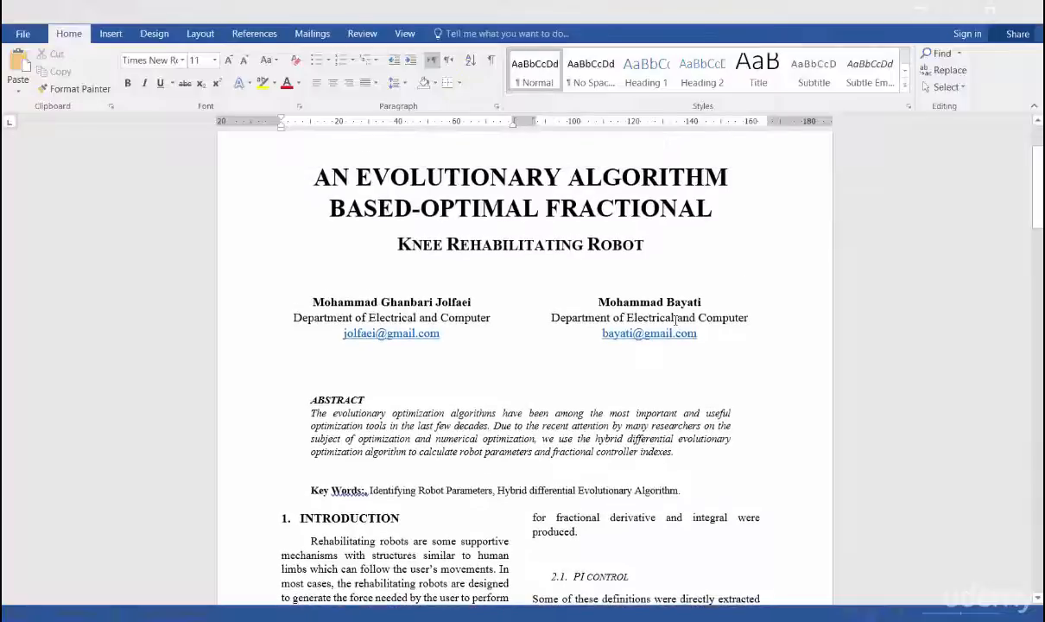
scroll("down", 3)
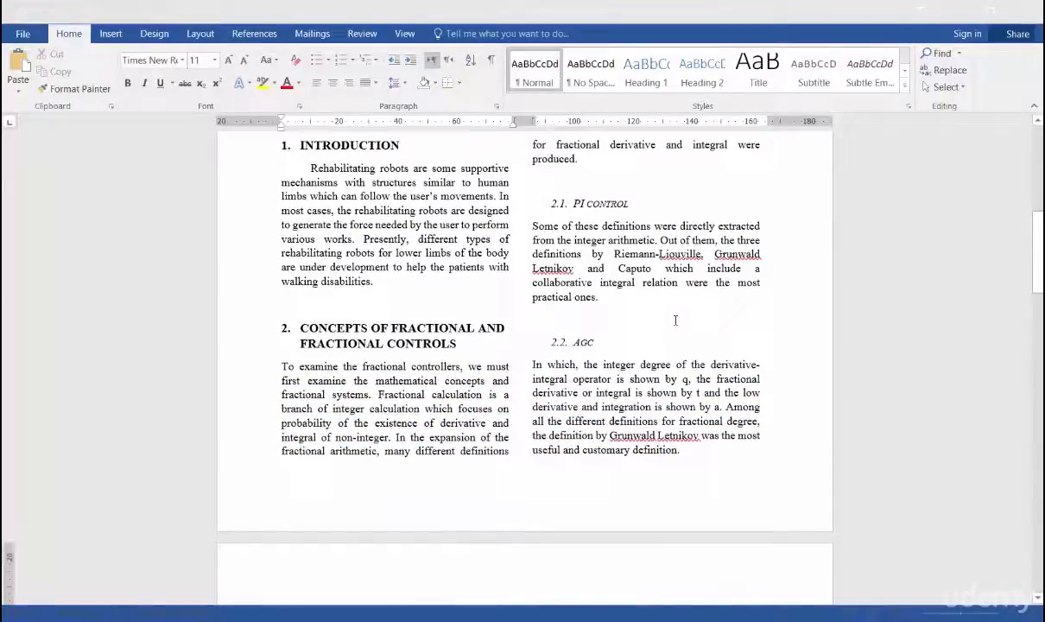
scroll("down", 3)
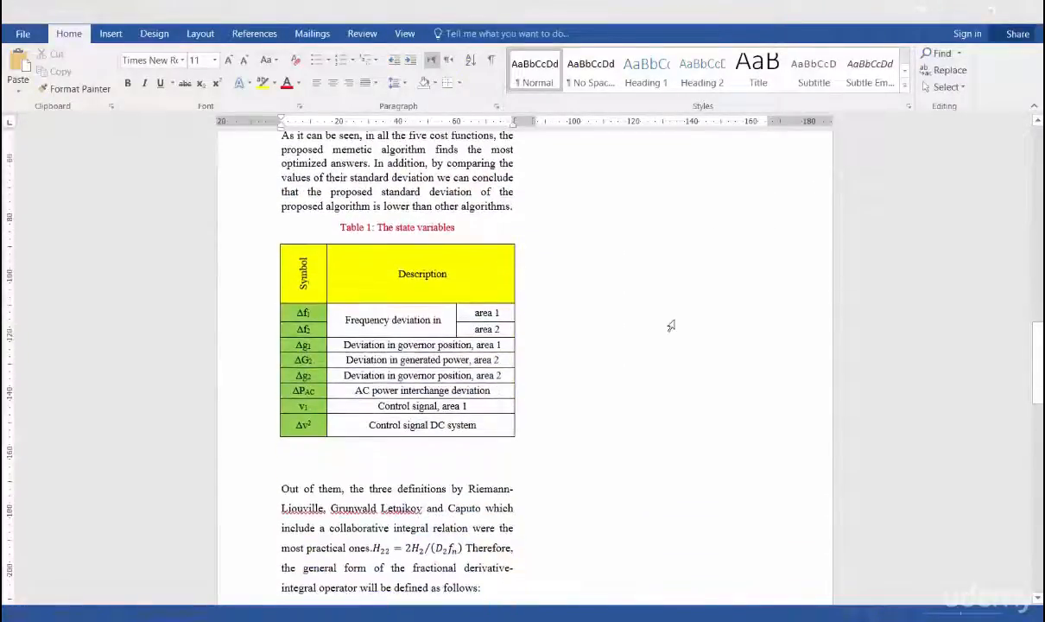
scroll("down", 3)
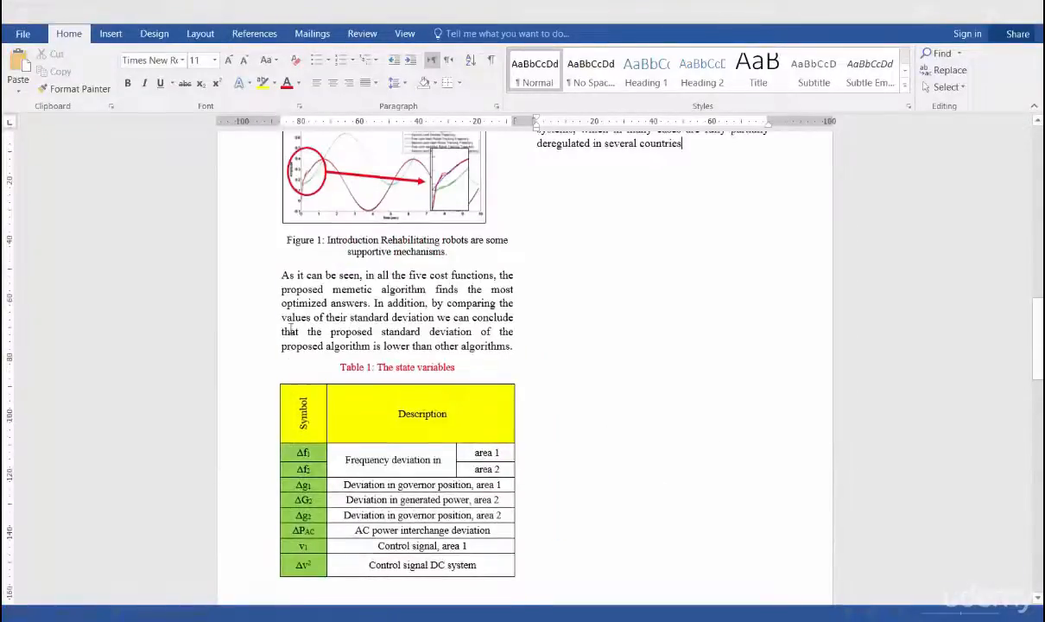
scroll("down", 3)
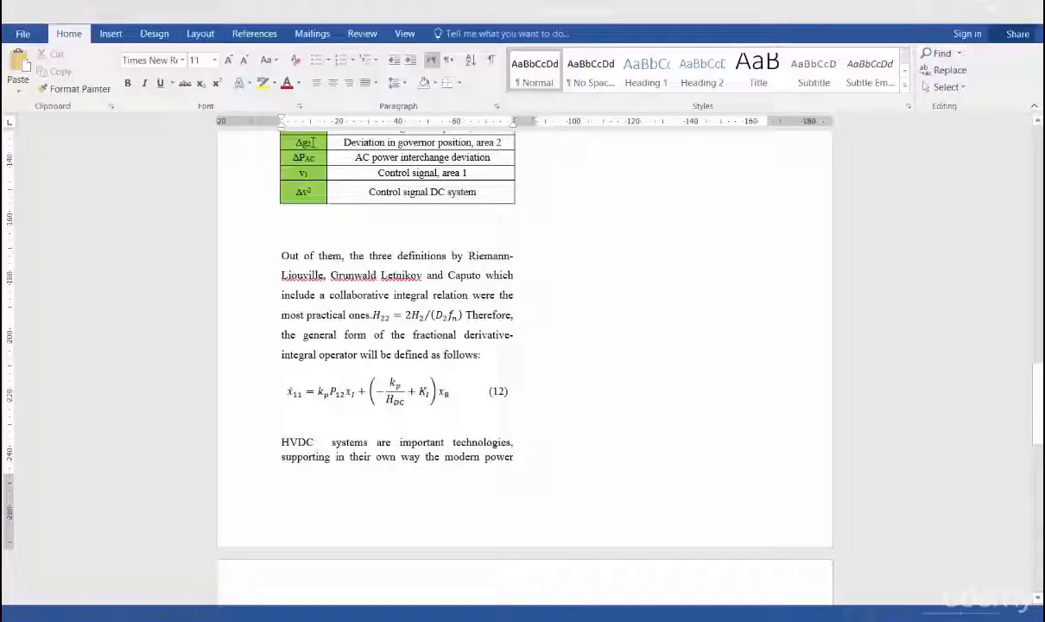
left_click(254, 33)
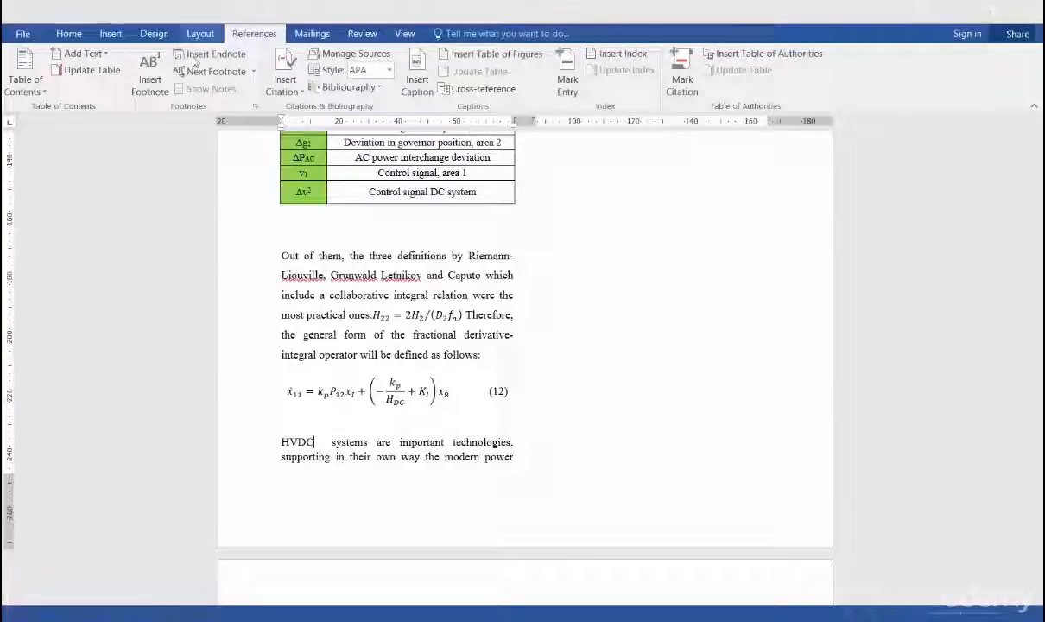
left_click(151, 69)
type("High voltage direct-current")
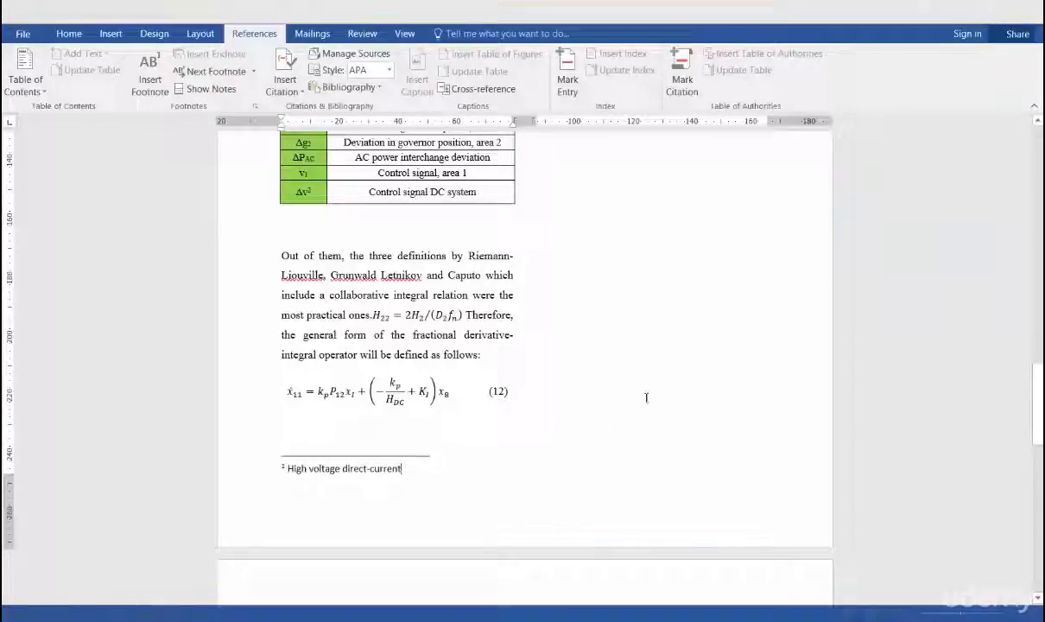
mouse_move(724, 498)
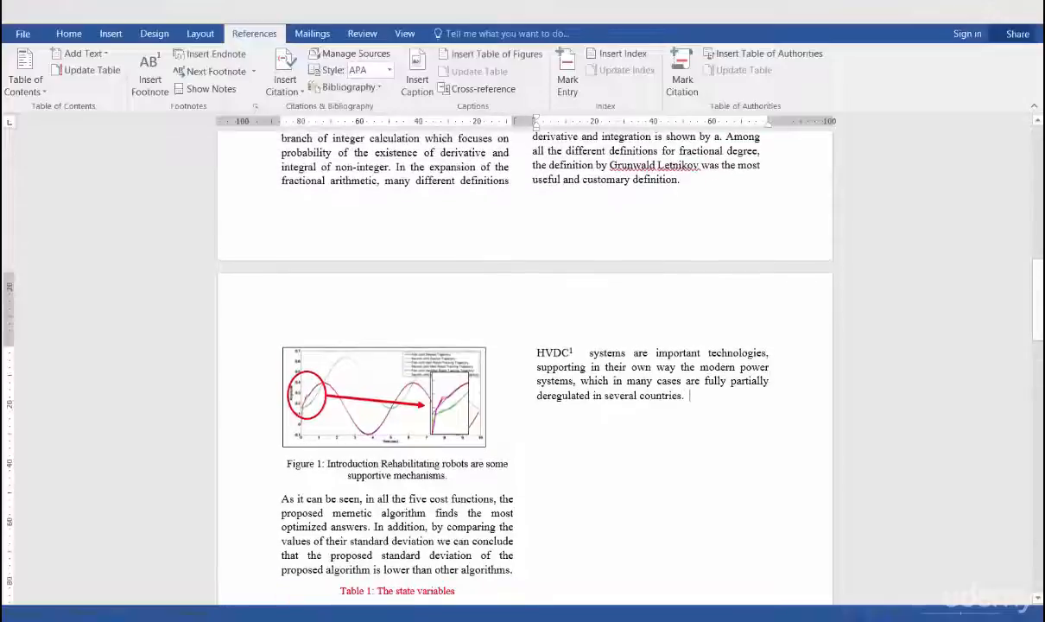
scroll("down", 3)
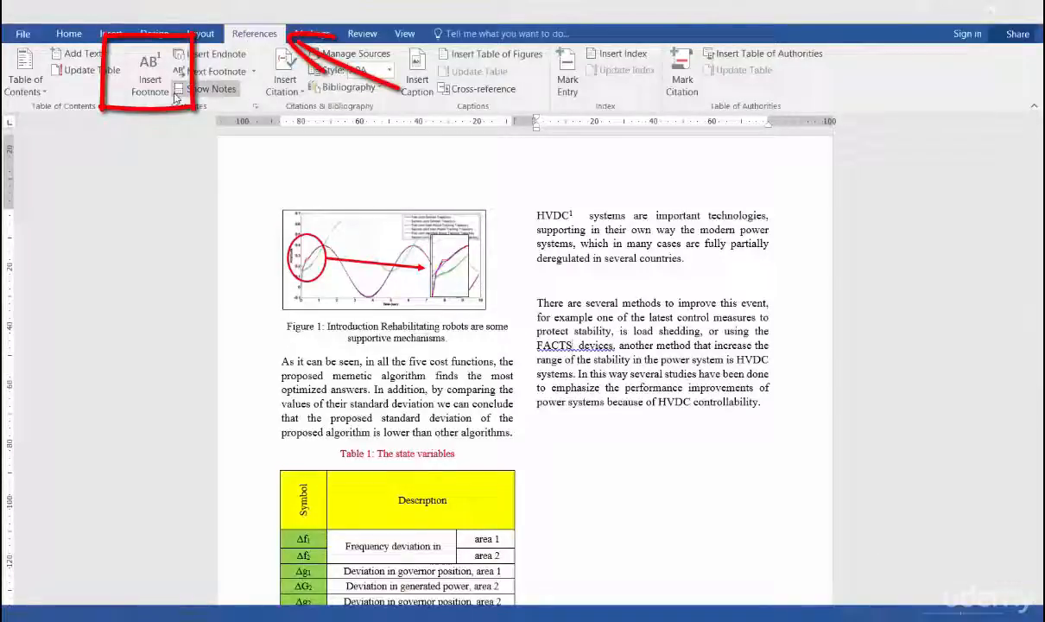
mouse_move(151, 78)
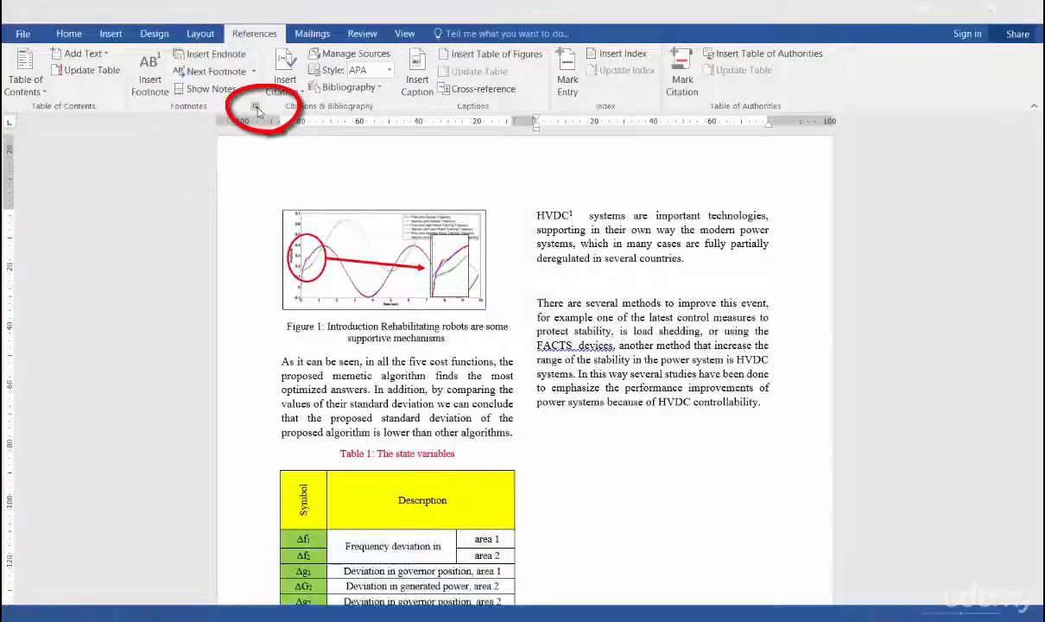
mouse_move(255, 107)
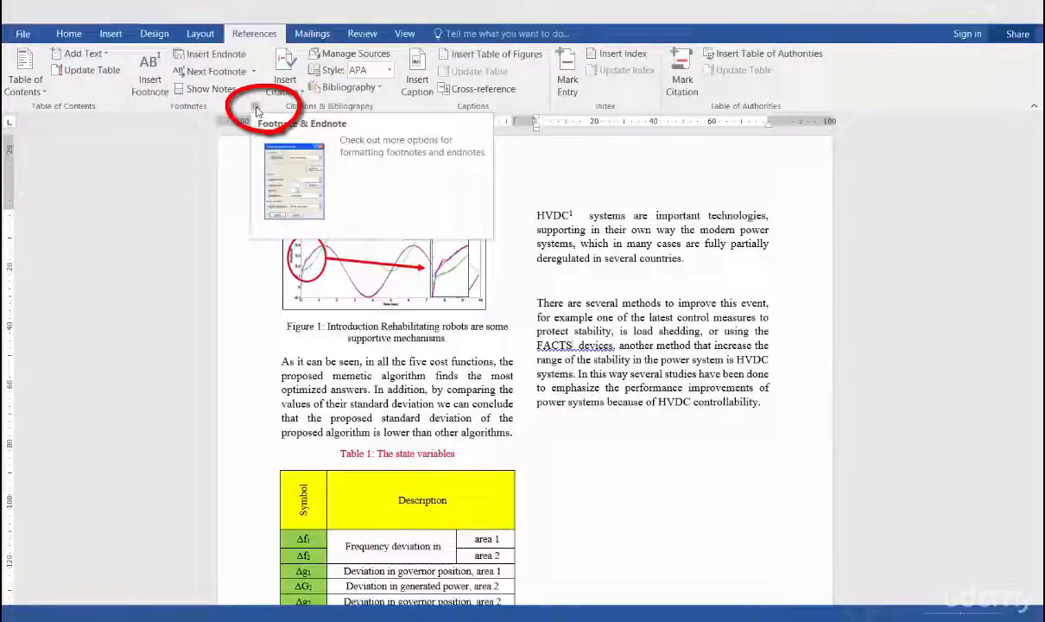
In the Footnote and Endnote dialog, keep footnotes at the bottom of page and set column layout
left_click(256, 107)
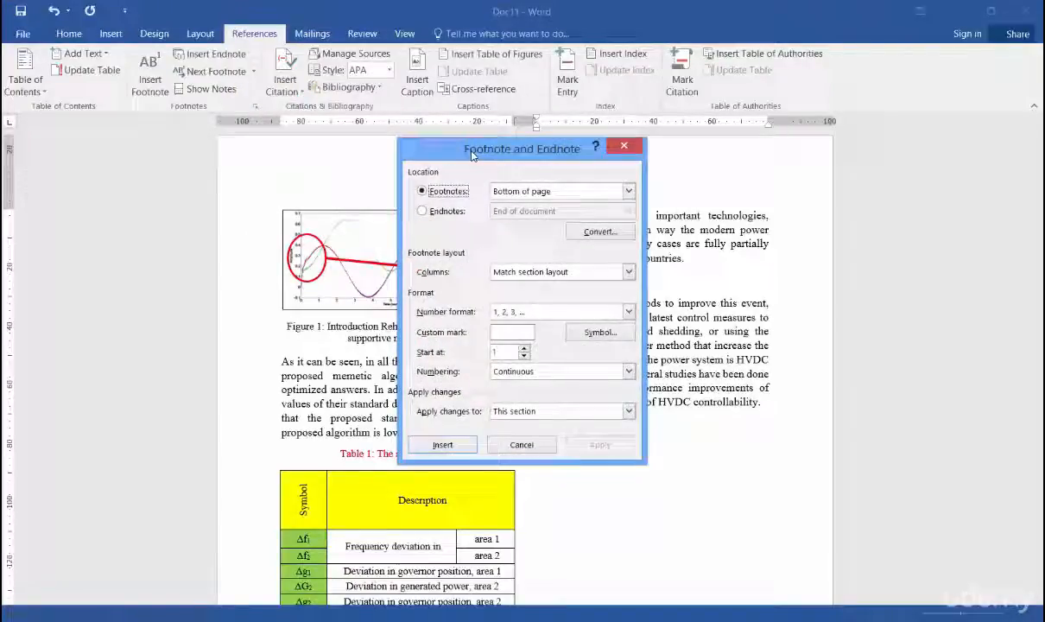
mouse_move(643, 180)
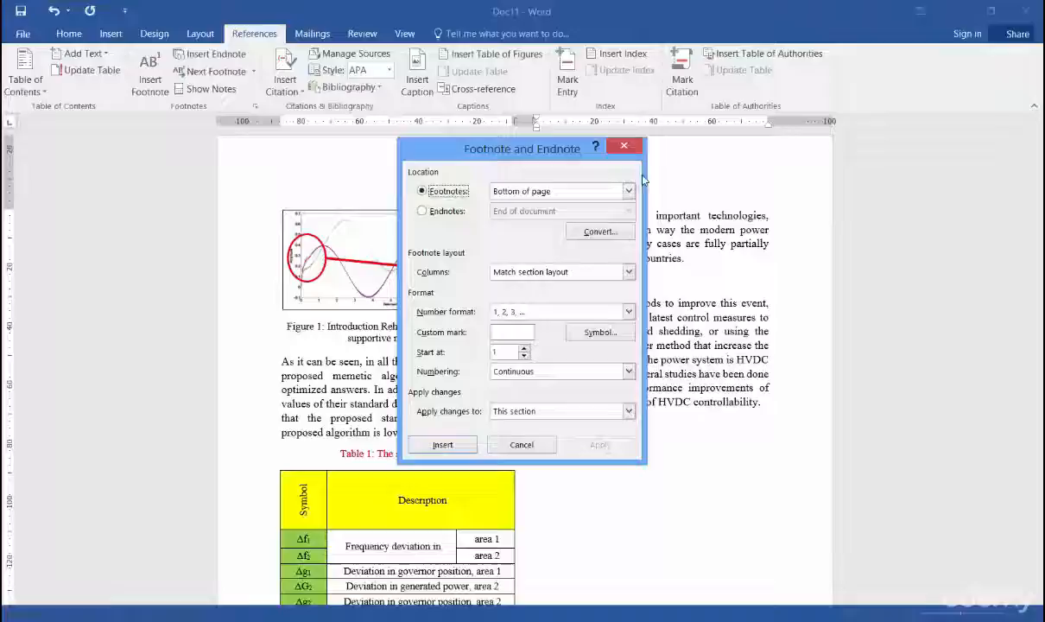
left_click(627, 190)
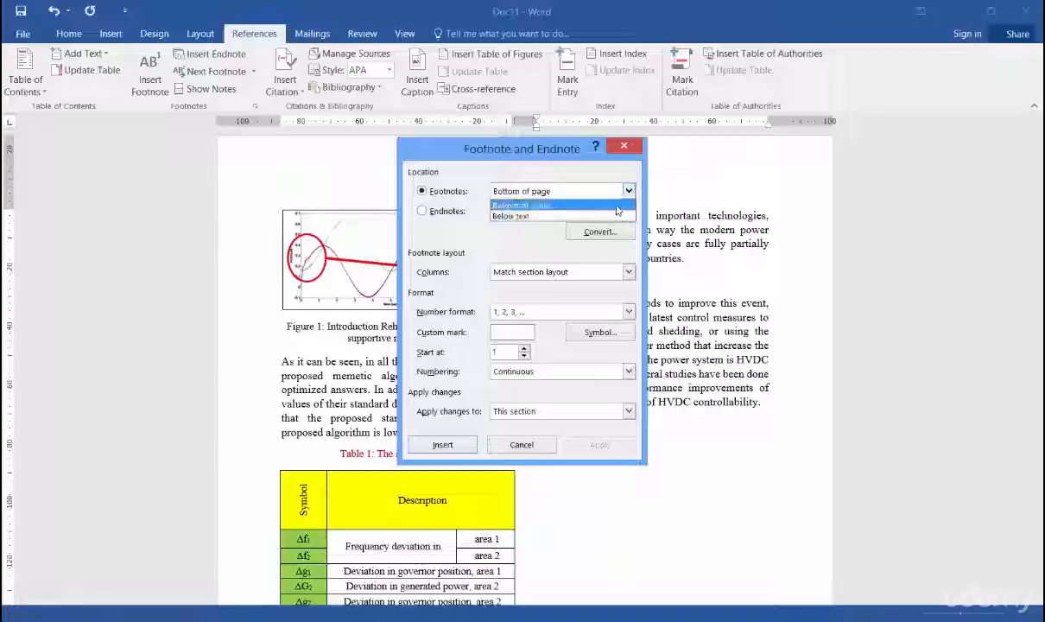
left_click(522, 190)
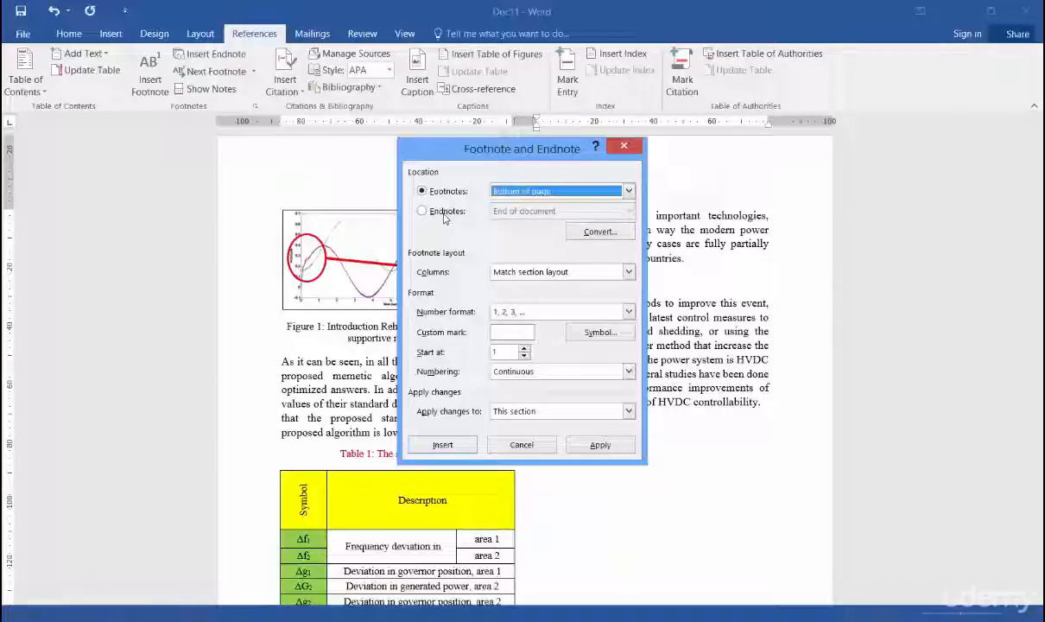
mouse_move(636, 279)
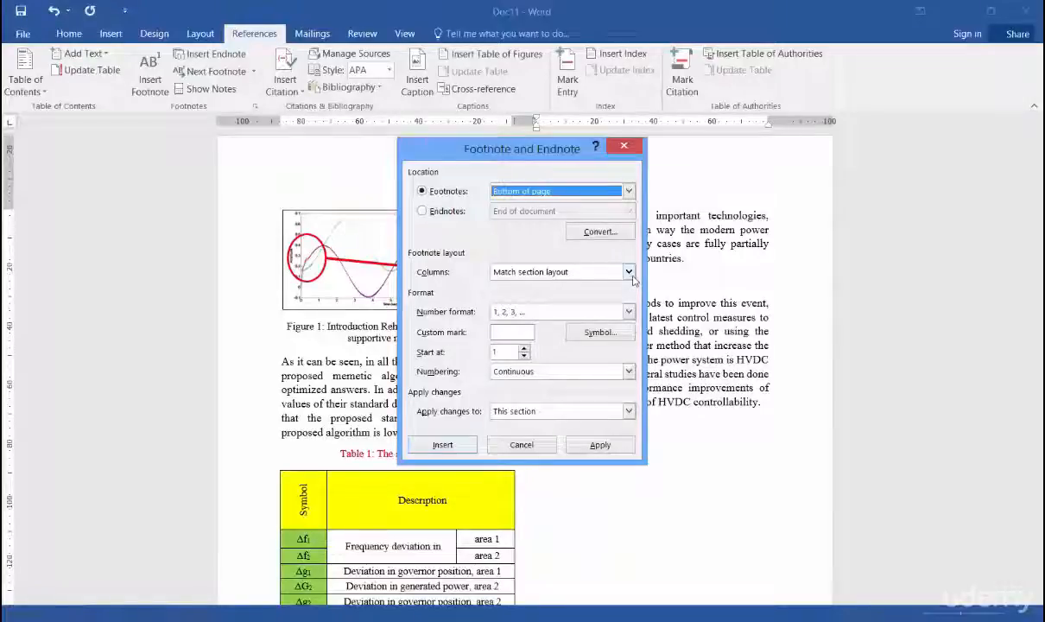
left_click(627, 271)
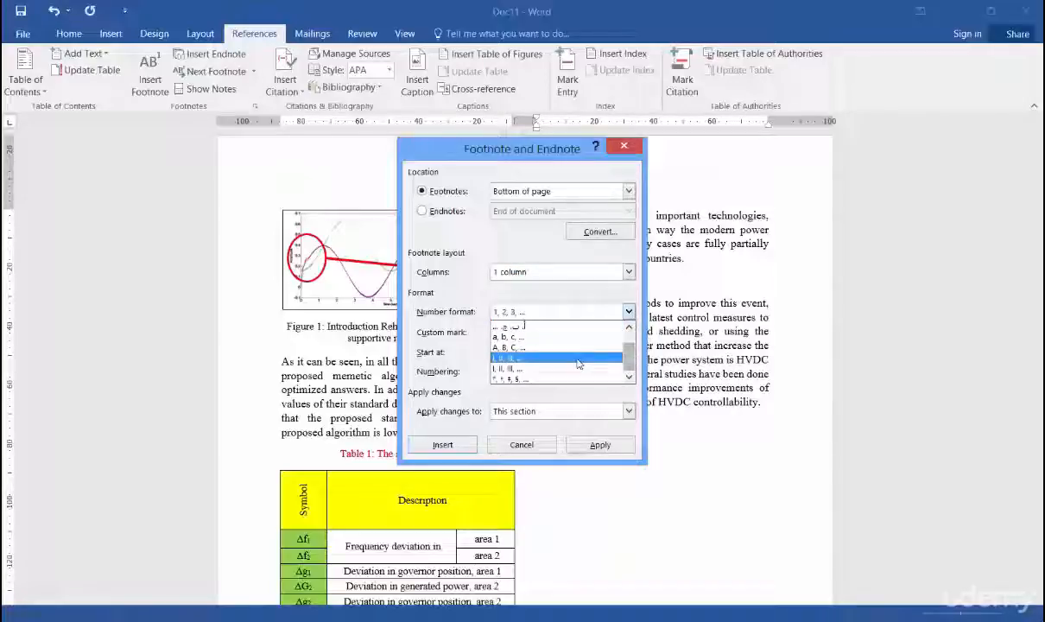
Set number format 1, 2, 3, continuous numbering for this section, and apply
left_click(518, 357)
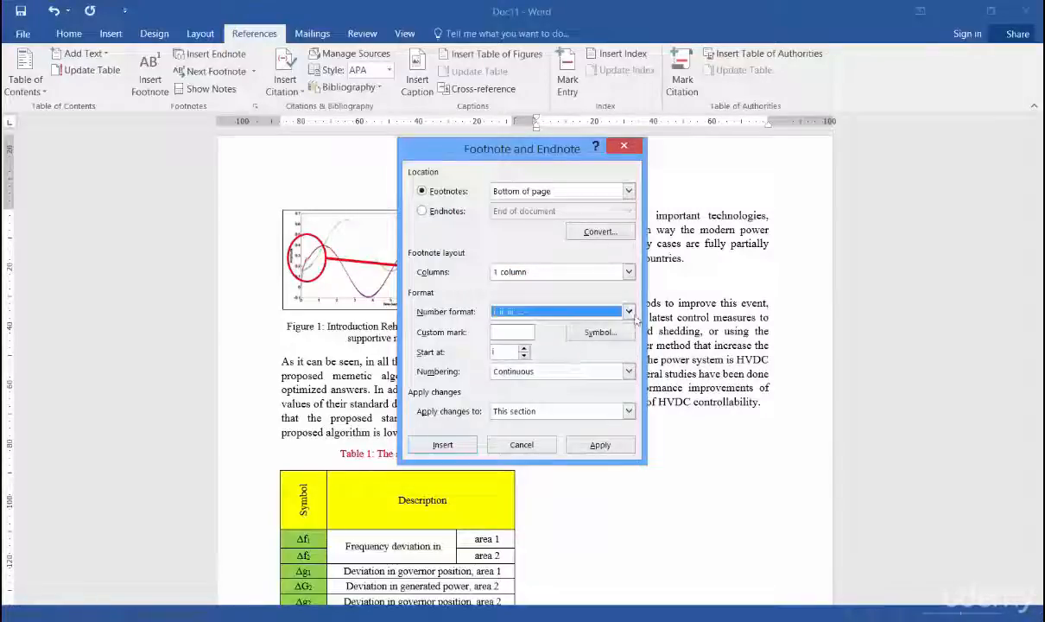
left_click(627, 311)
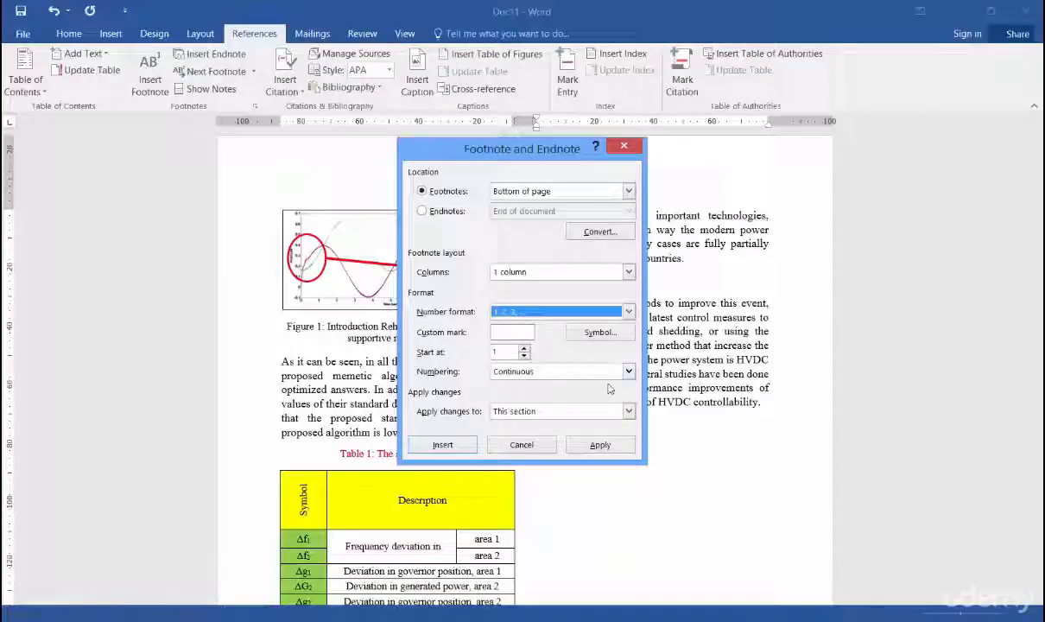
left_click(627, 371)
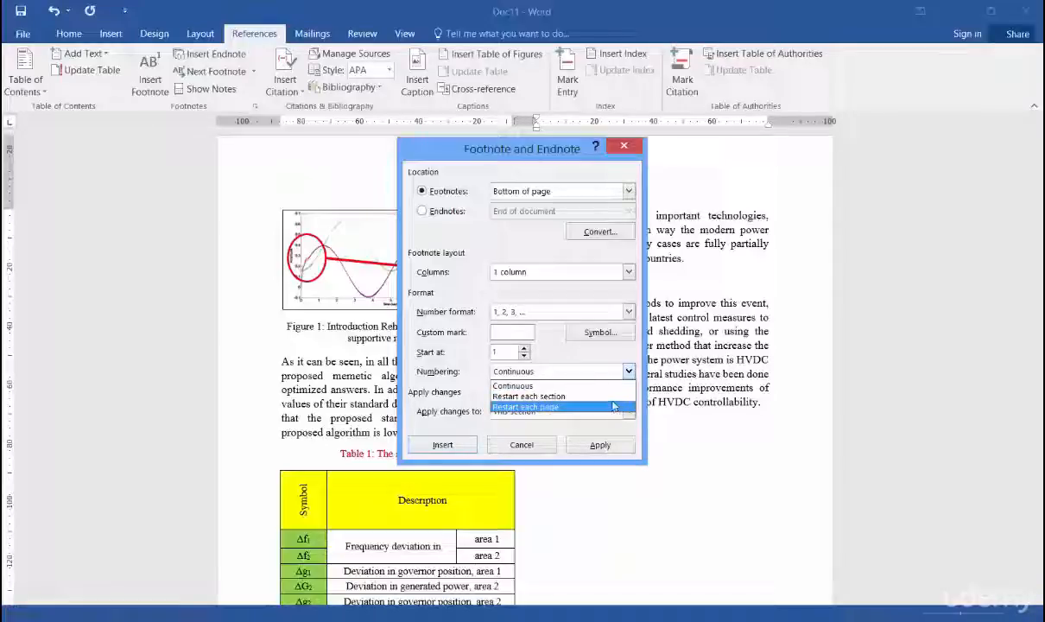
left_click(511, 386)
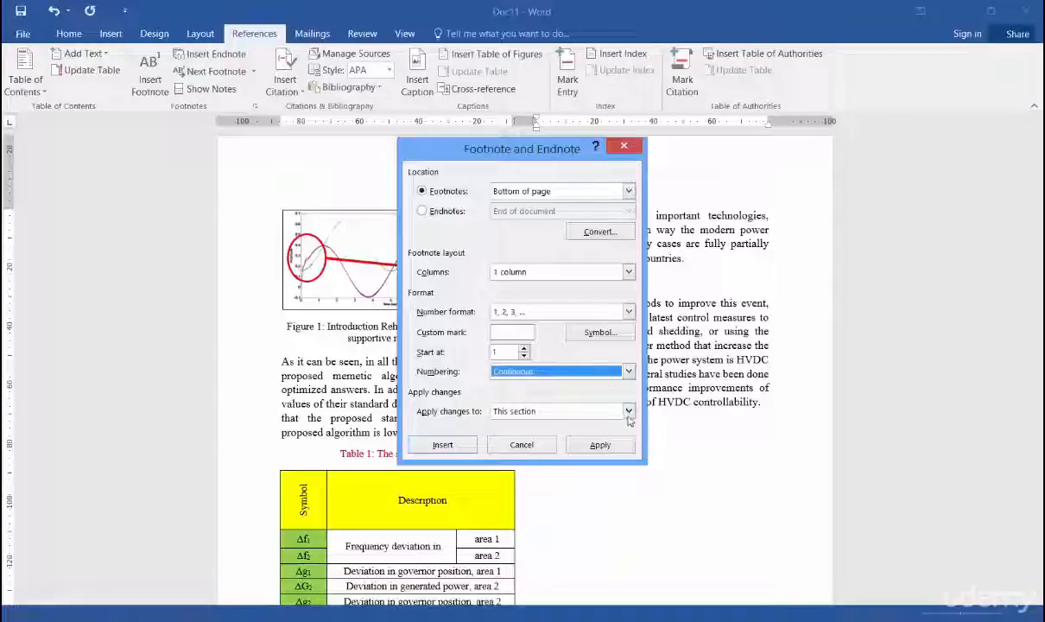
left_click(629, 411)
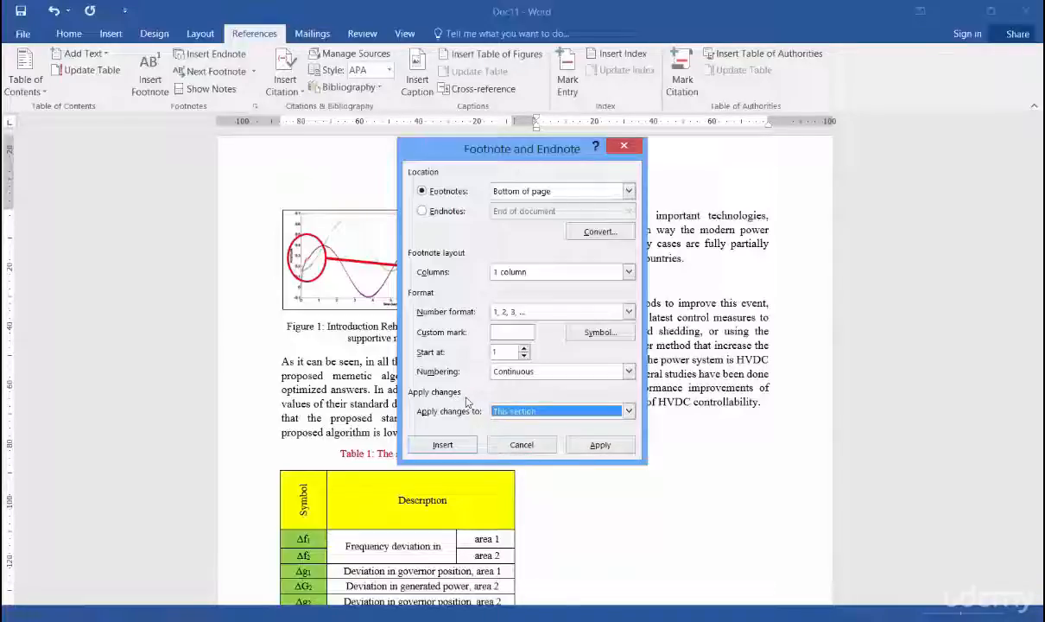
mouse_move(578, 421)
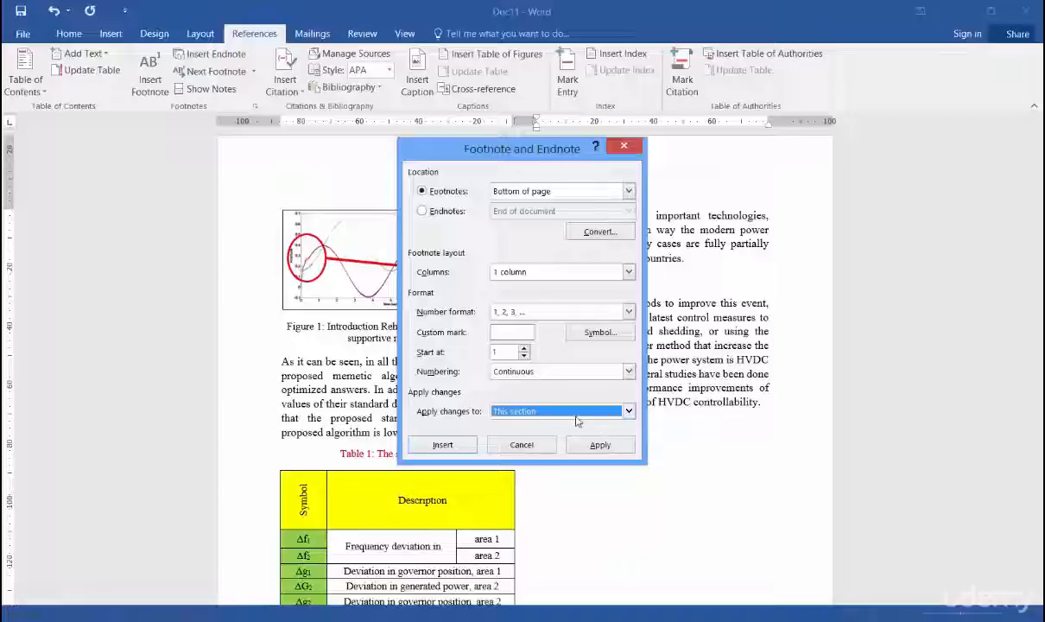
left_click(442, 444)
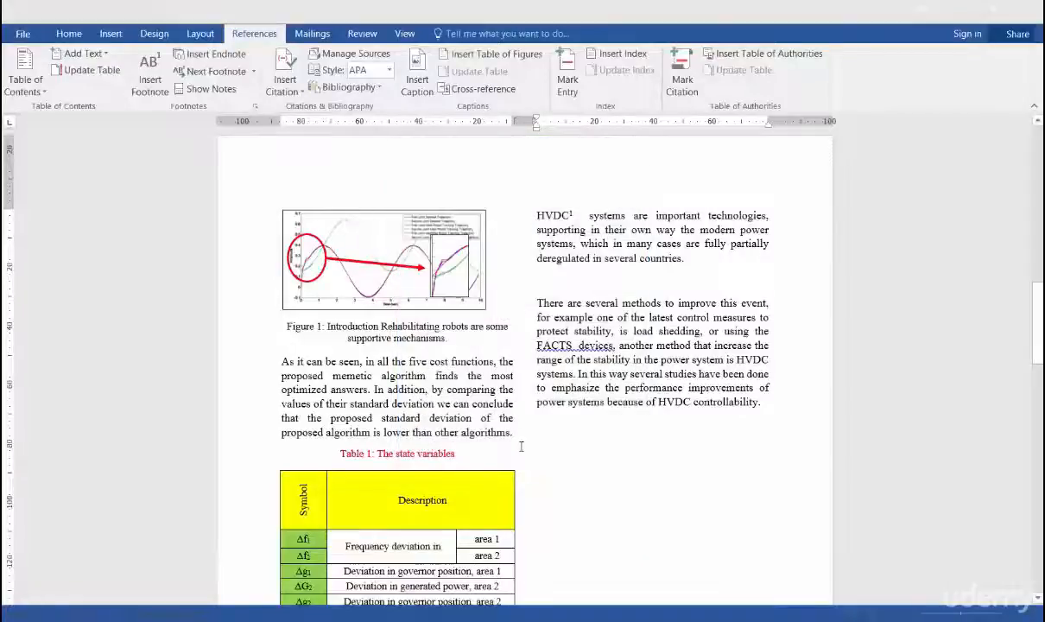
mouse_move(615, 441)
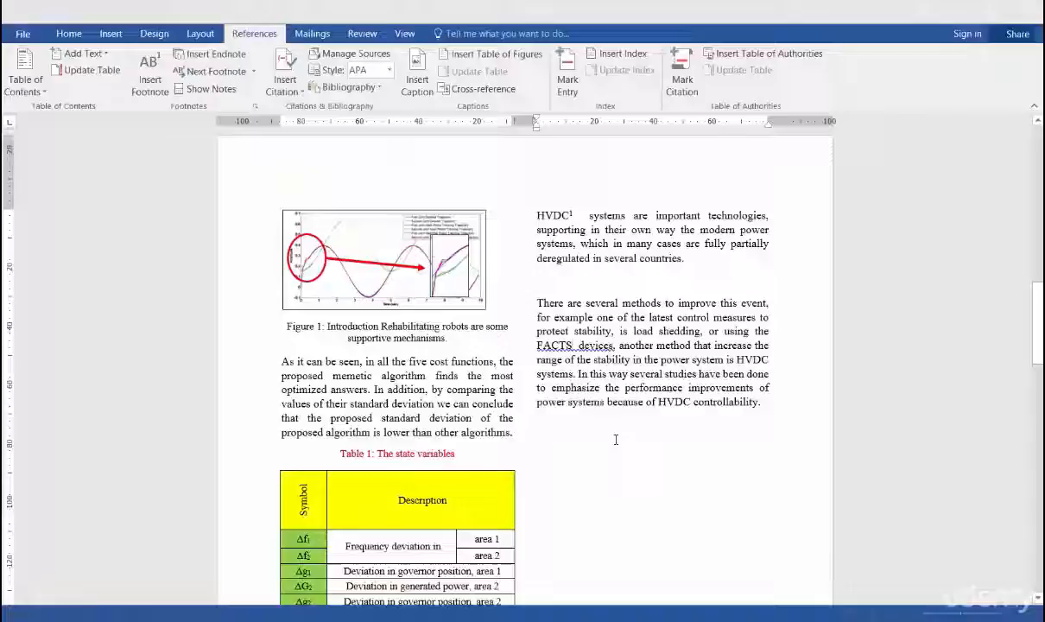
Insert footnote 2 after FACTS from the Footnote and Endnote dialog
left_click(254, 108)
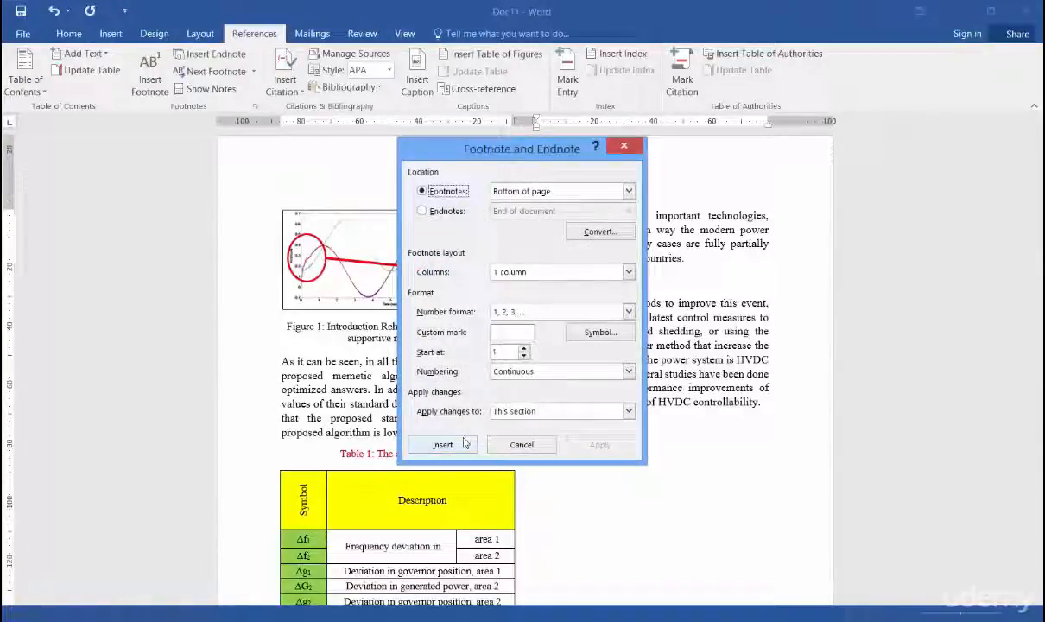
left_click(443, 444)
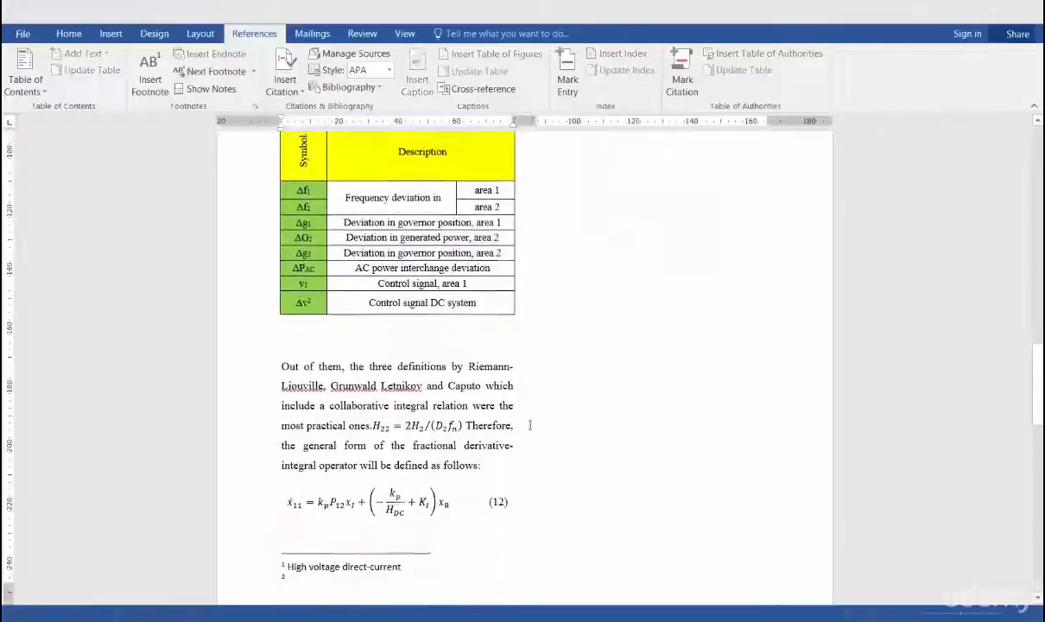
Enter 'Flexible Alternating Current Transmission System' as footnote 2's text at the page bottom
scroll("up", 3)
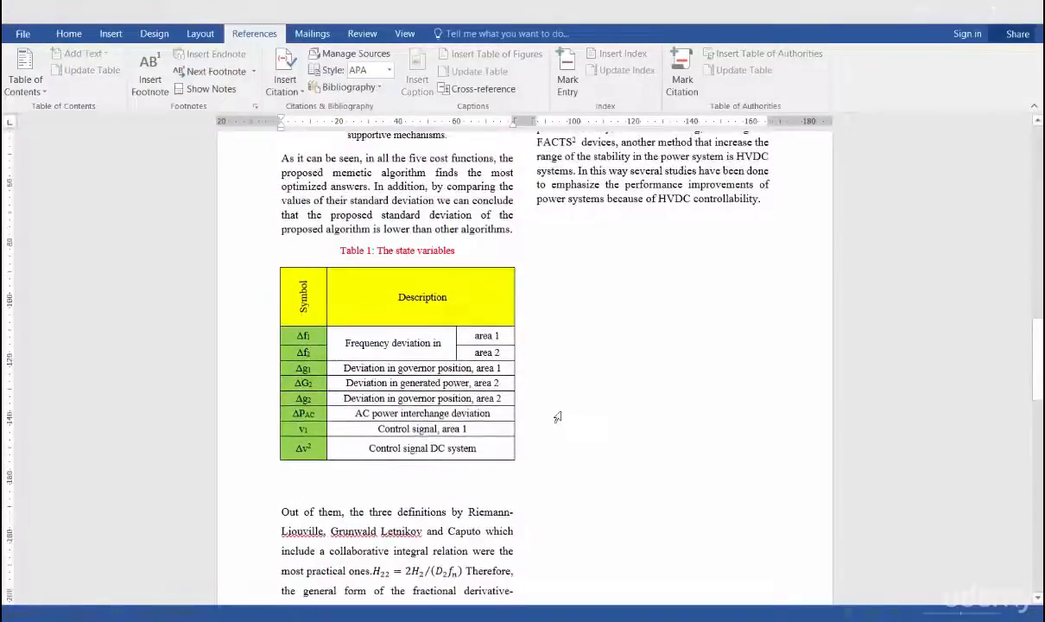
scroll("up", 3)
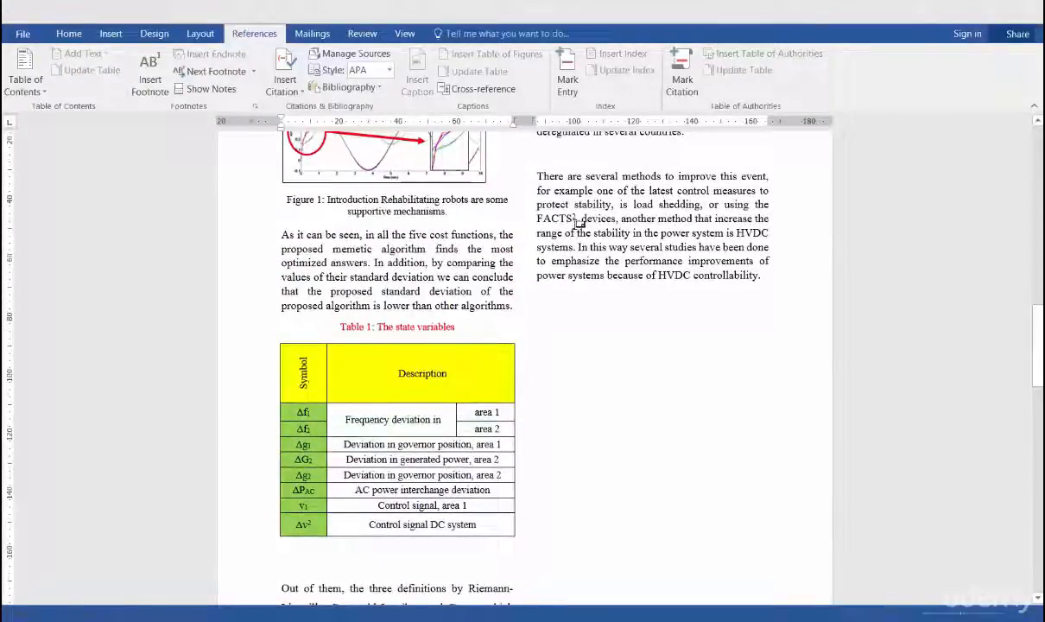
scroll("down", 3)
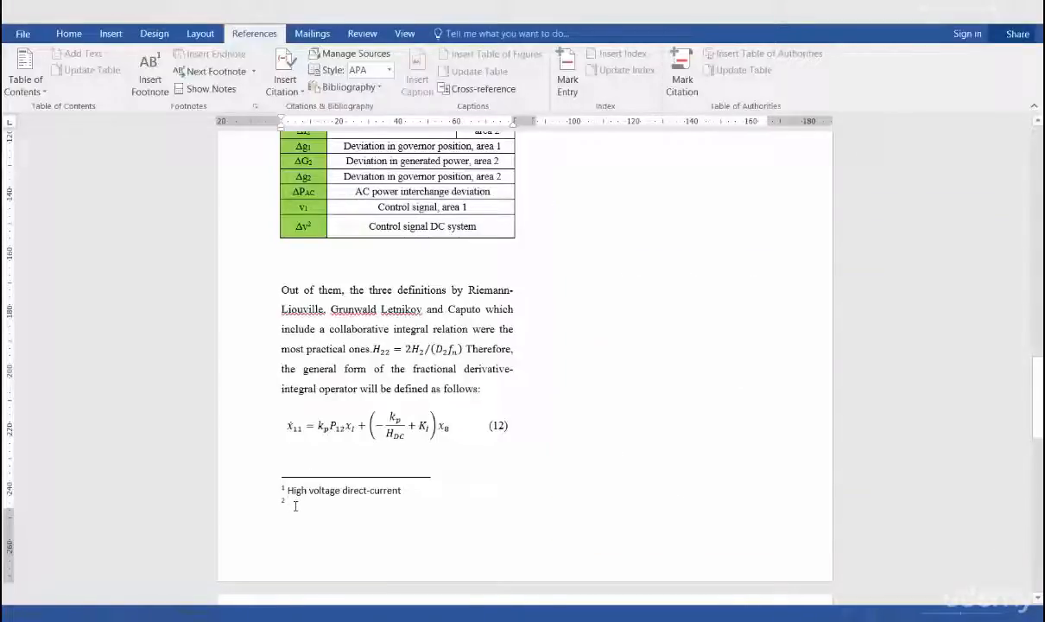
type("Flexible Alternating Current Transmission System")
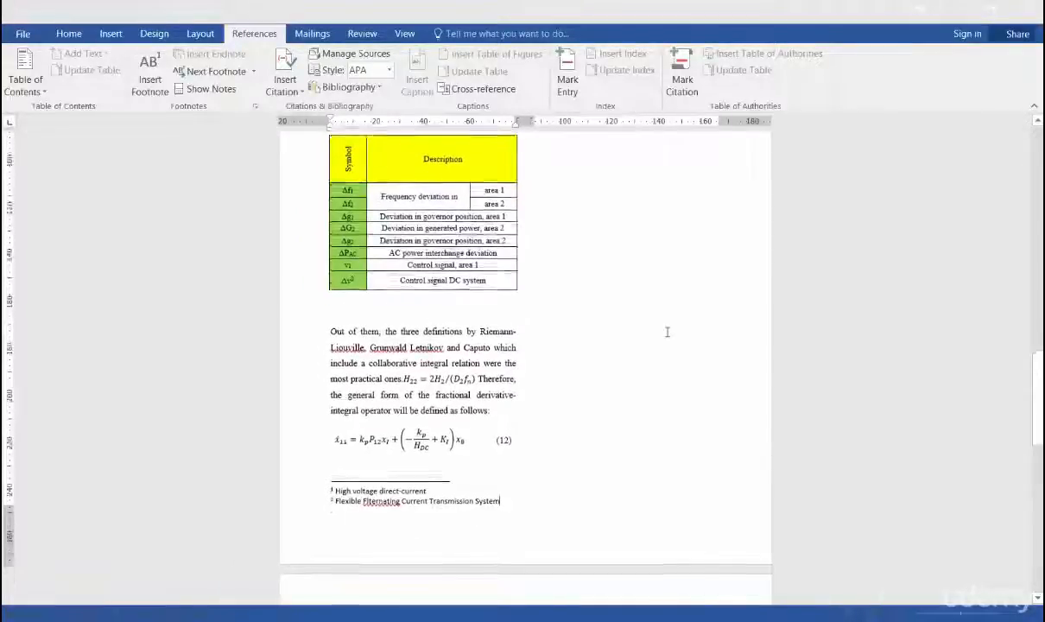
scroll("up", 3)
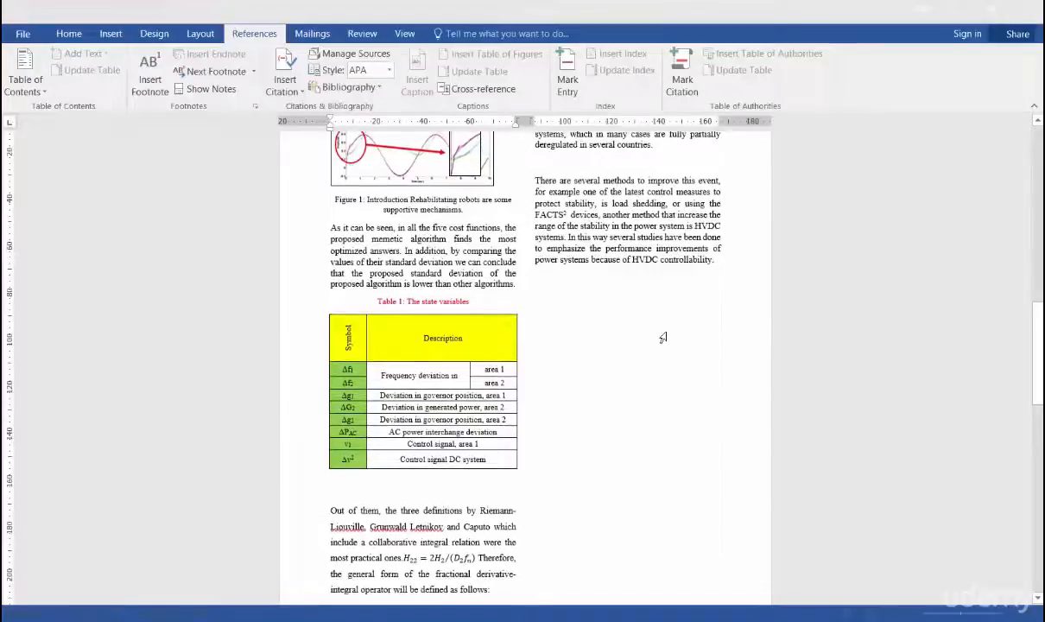
scroll("up", 3)
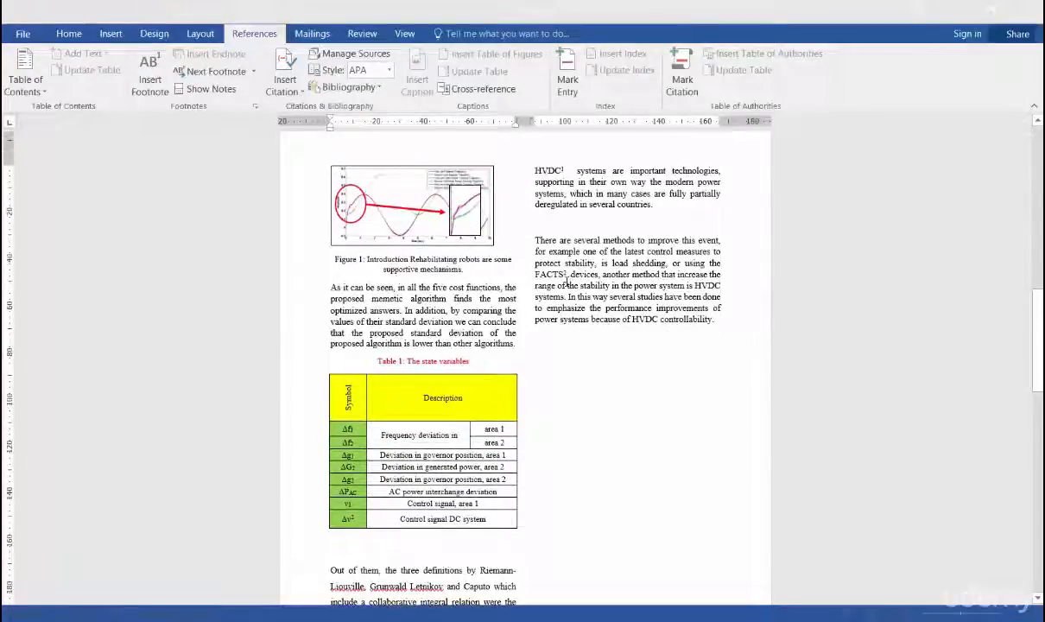